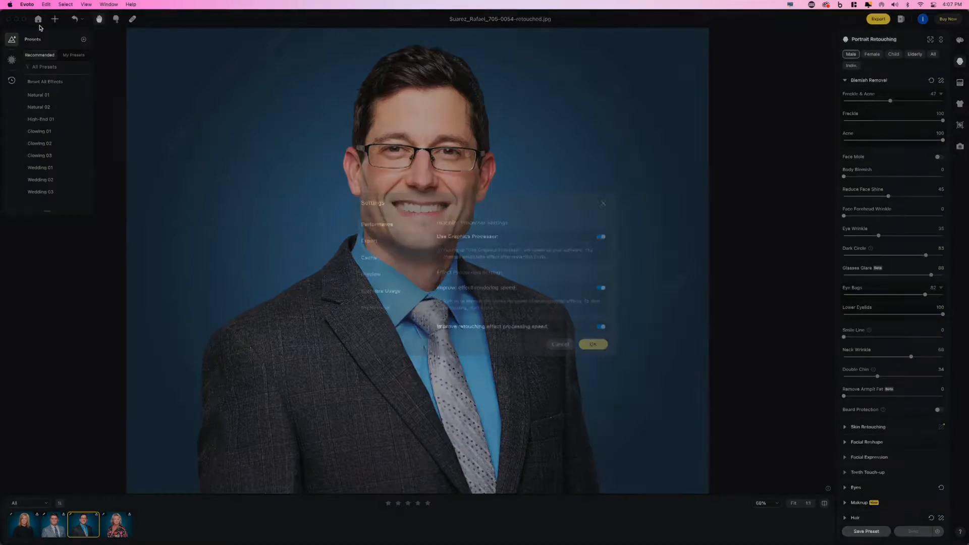
Step: Open the Preferences tab in Settings, where tethered camera auto-connect is off
left_click(376, 310)
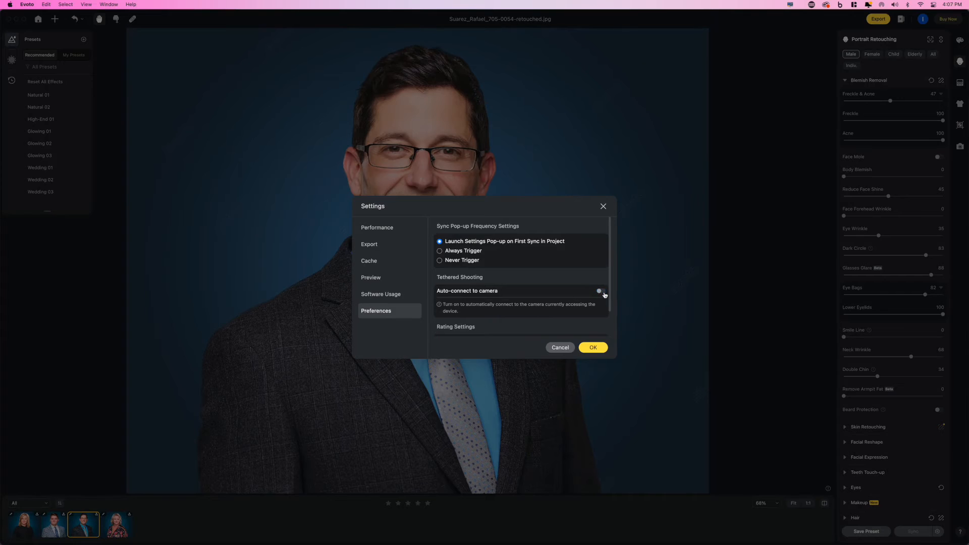